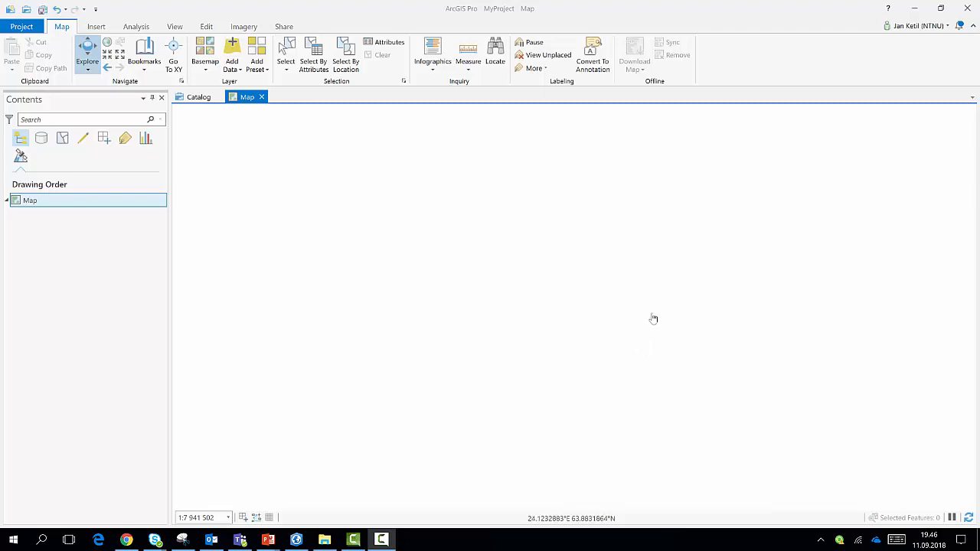
{"action": "mouse_move", "coordinate": [596, 370]}
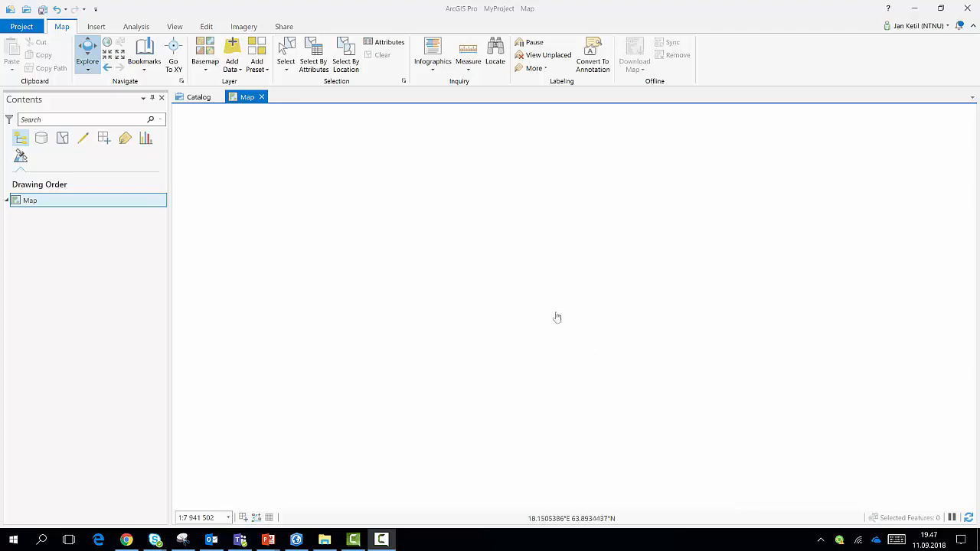
{"action": "mouse_move", "coordinate": [536, 265]}
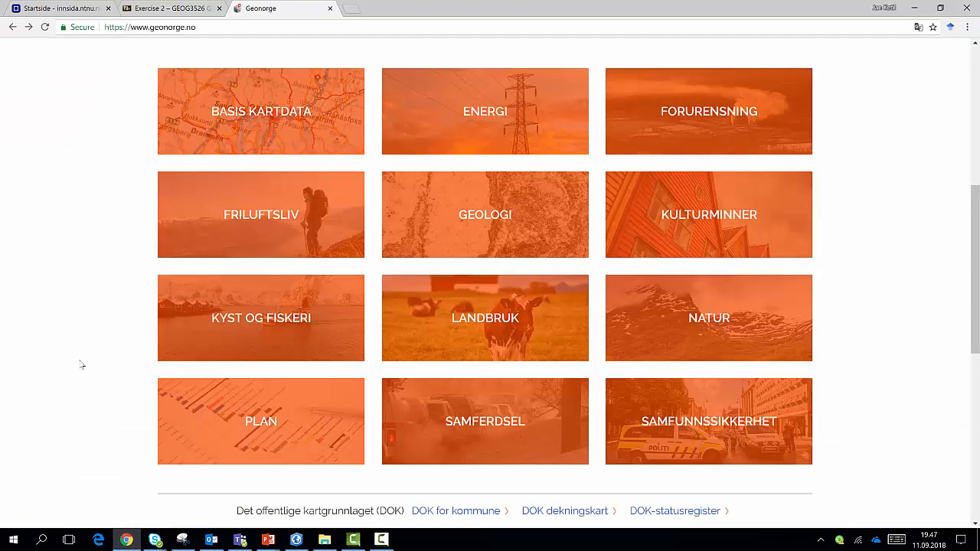
Step: Scroll the geonorge.no homepage down to the TEMAER dataset theme tiles
{"action": "scroll", "scroll_direction": "up", "scroll_amount": 3}
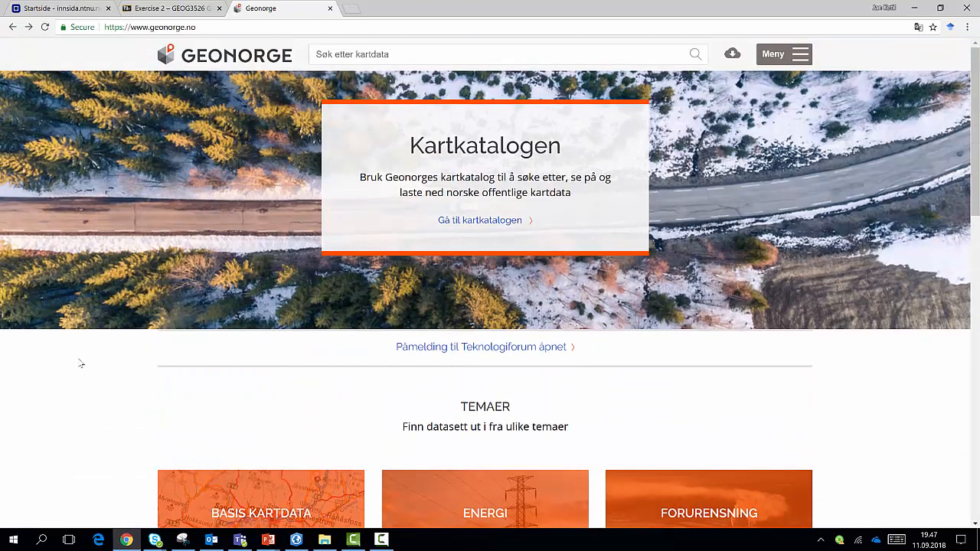
{"action": "mouse_move", "coordinate": [77, 379]}
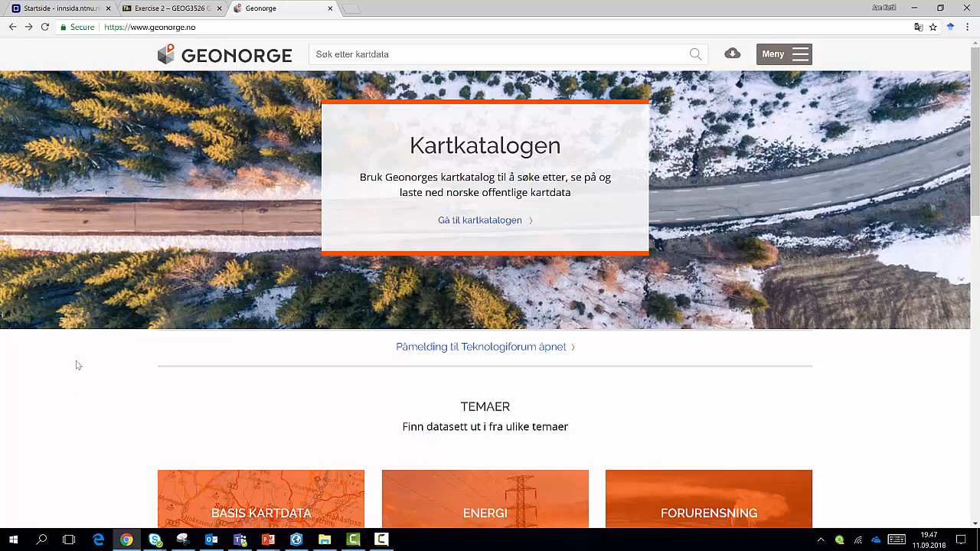
{"action": "mouse_move", "coordinate": [178, 397]}
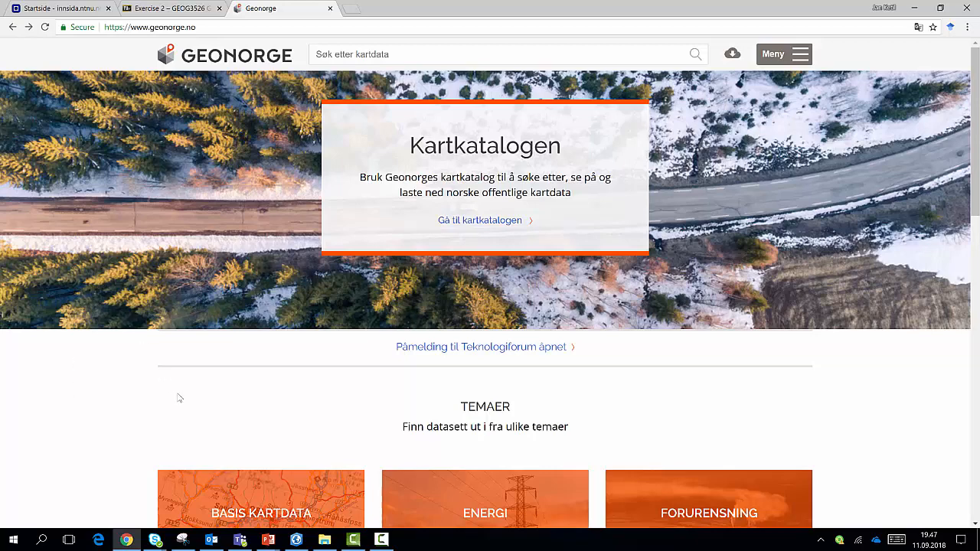
{"action": "mouse_move", "coordinate": [140, 83]}
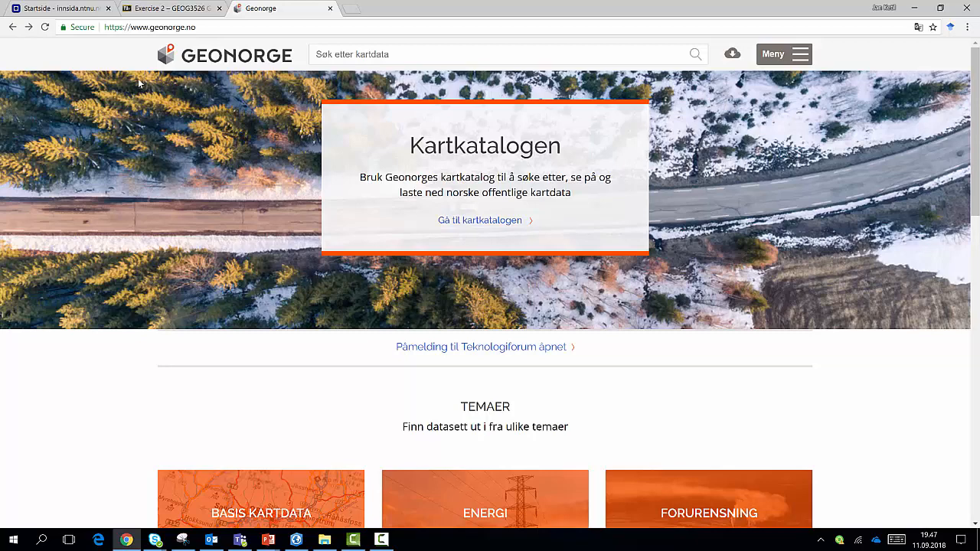
{"action": "mouse_move", "coordinate": [115, 56]}
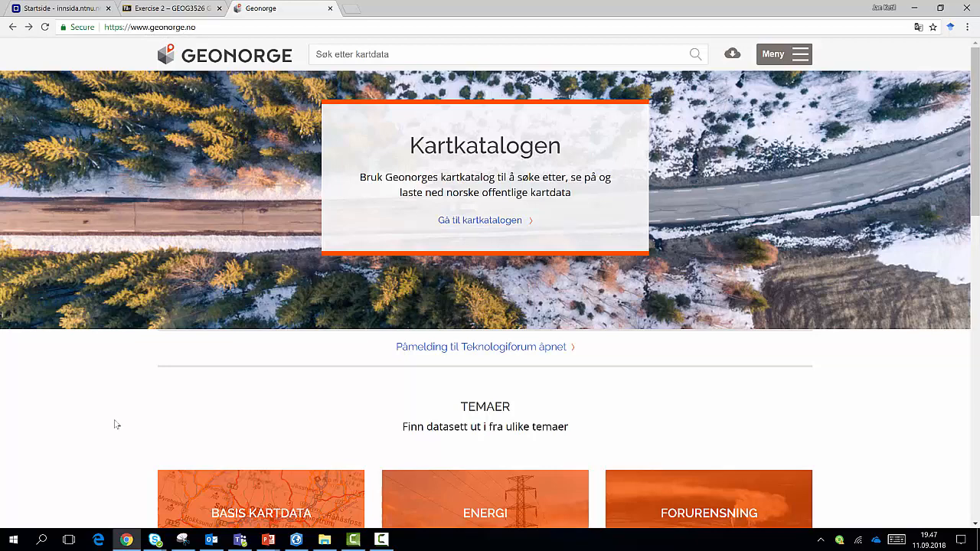
{"action": "scroll", "scroll_direction": "down", "scroll_amount": 3}
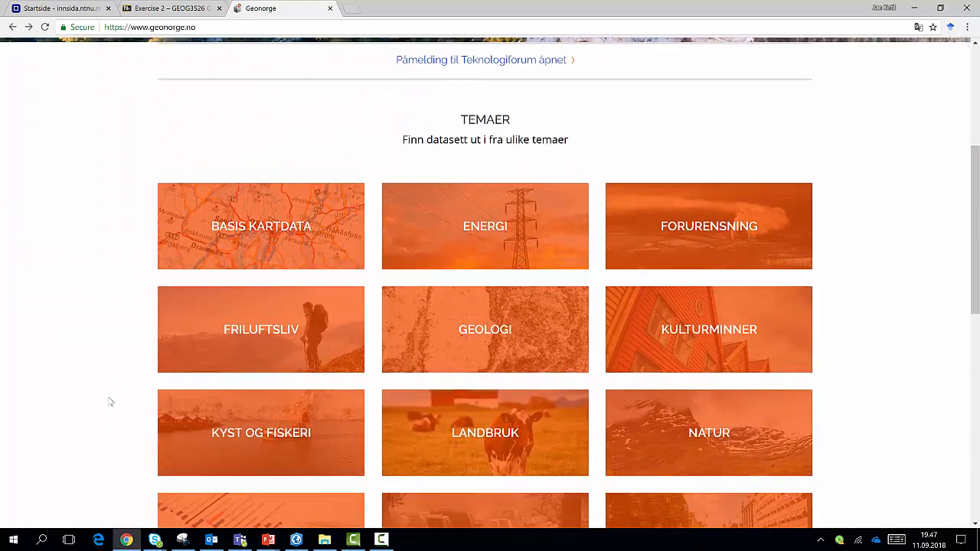
{"action": "scroll", "scroll_direction": "down", "scroll_amount": 3}
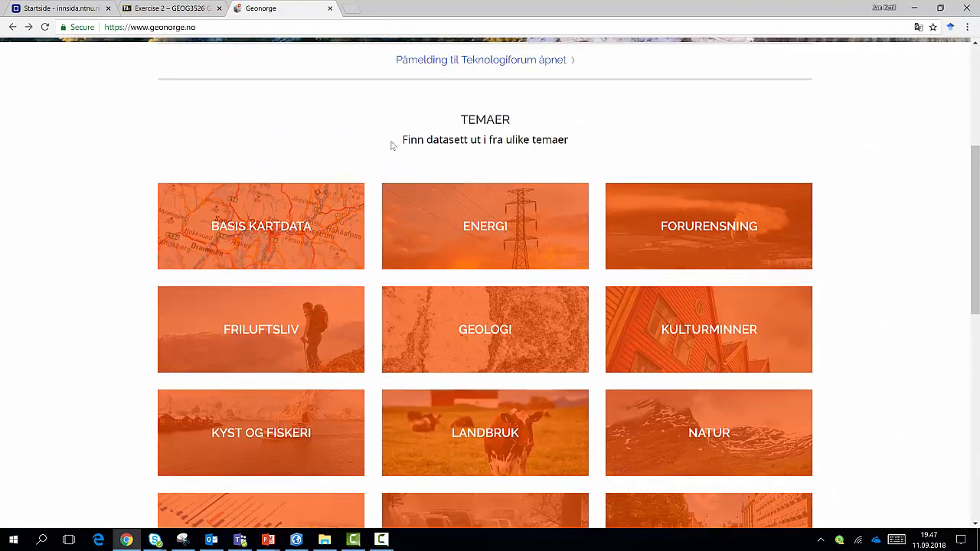
{"action": "scroll", "scroll_direction": "down", "scroll_amount": 3}
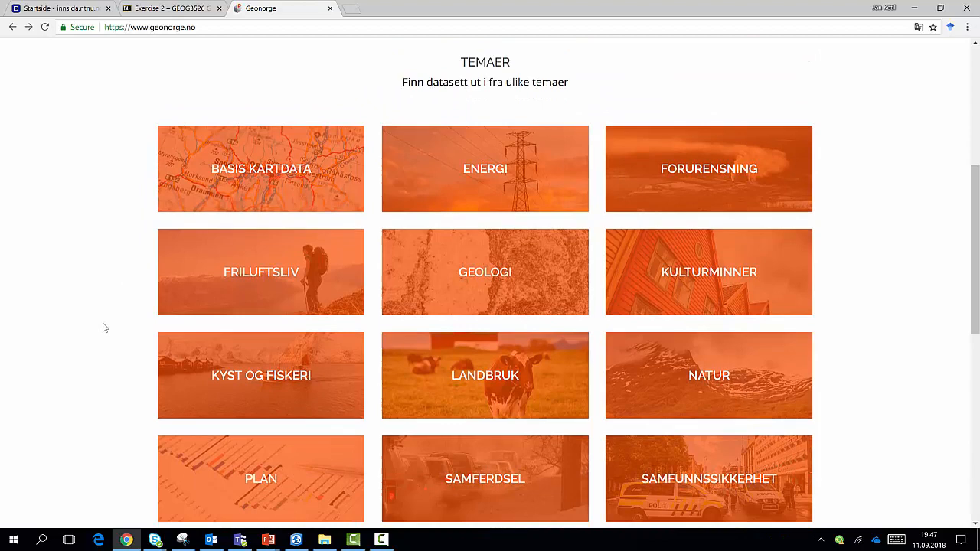
{"action": "scroll", "scroll_direction": "down", "scroll_amount": 3}
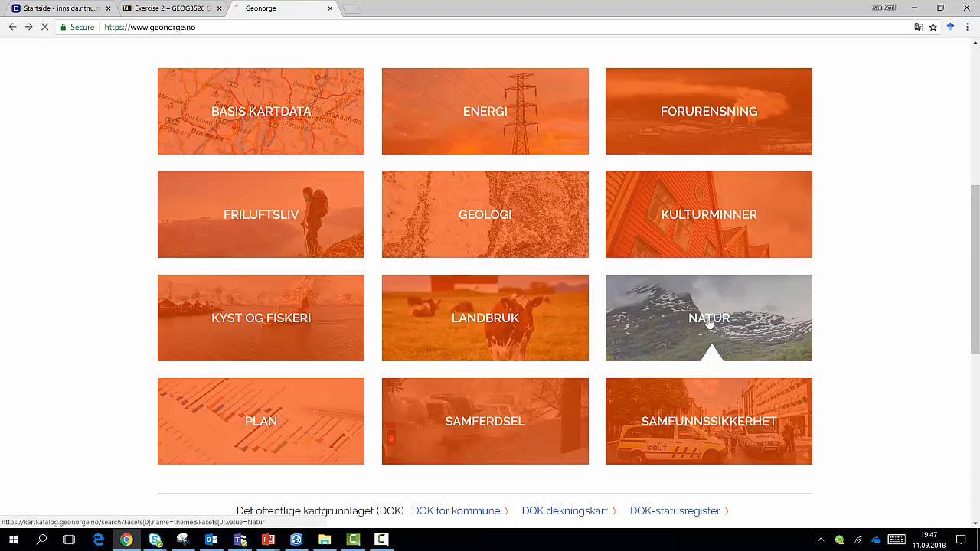
Step: Open the Natur theme, filter to Tjeneste services, and scroll to INSPIRE Protected Sites WMS
{"action": "left_click", "coordinate": [708, 317]}
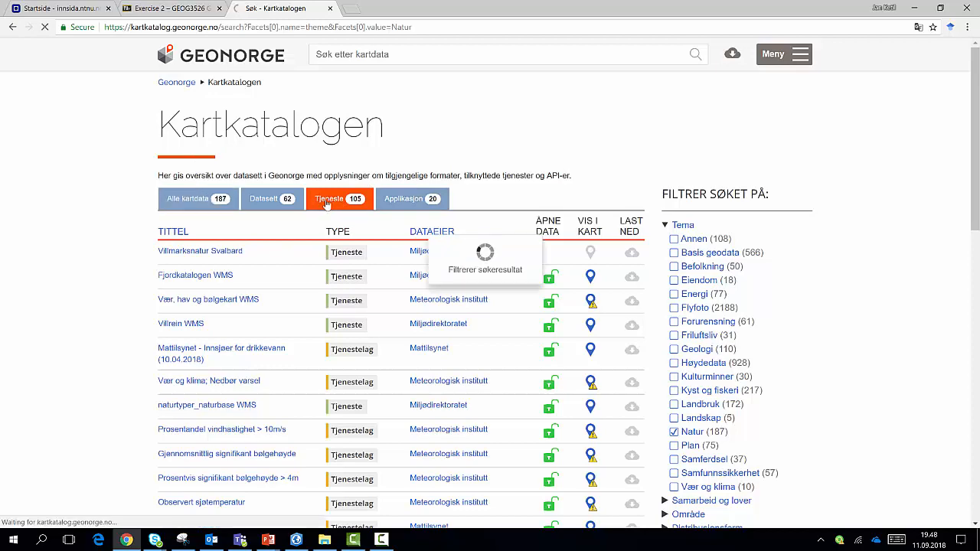
{"action": "left_click", "coordinate": [340, 199]}
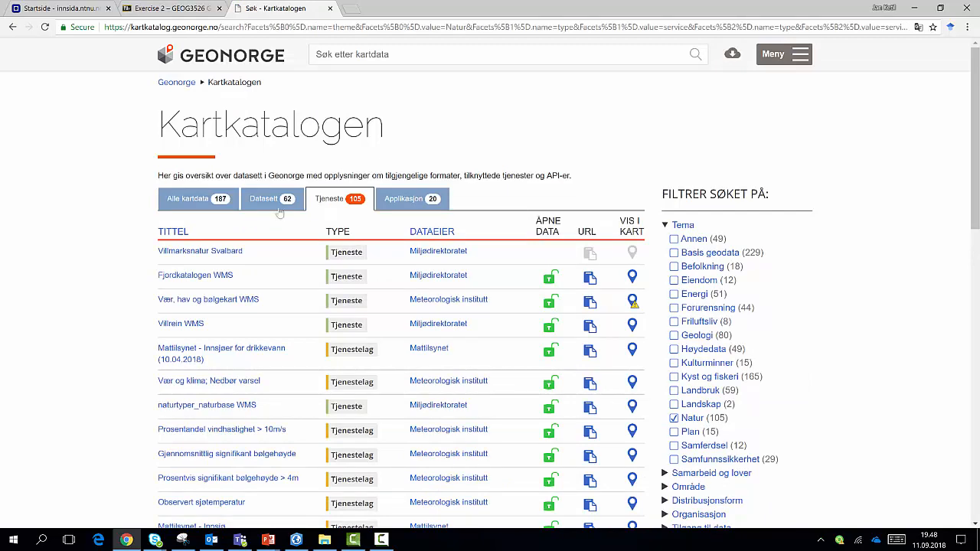
{"action": "scroll", "scroll_direction": "down", "scroll_amount": 3}
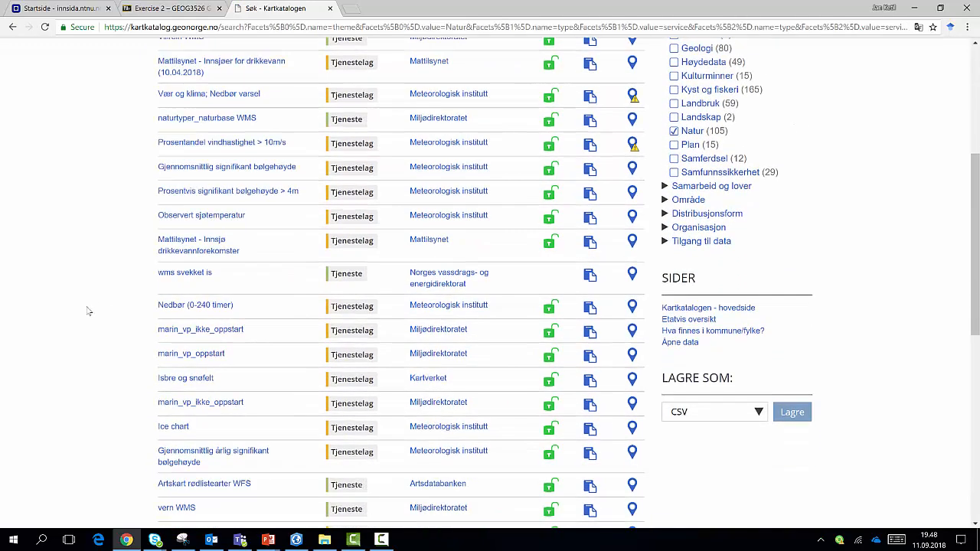
{"action": "scroll", "scroll_direction": "down", "scroll_amount": 3}
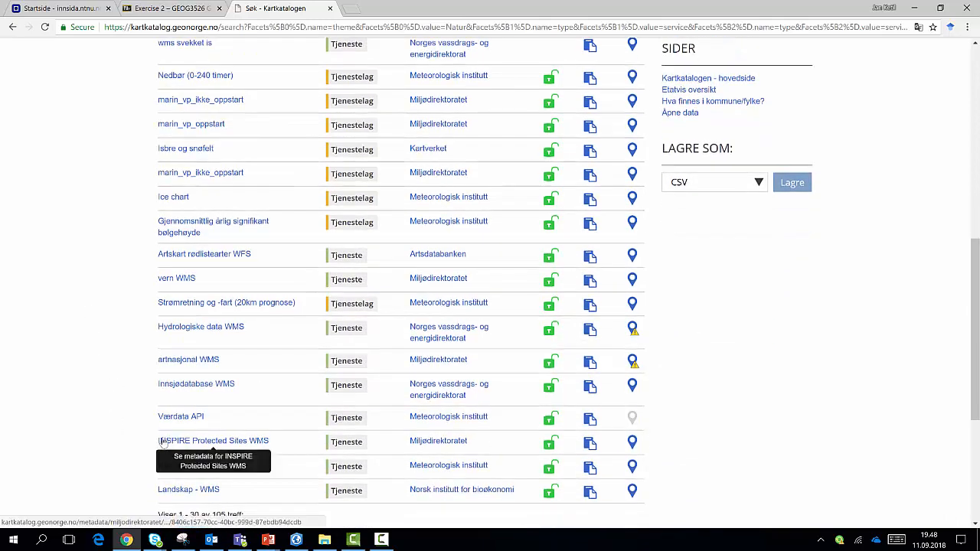
{"action": "mouse_move", "coordinate": [521, 427]}
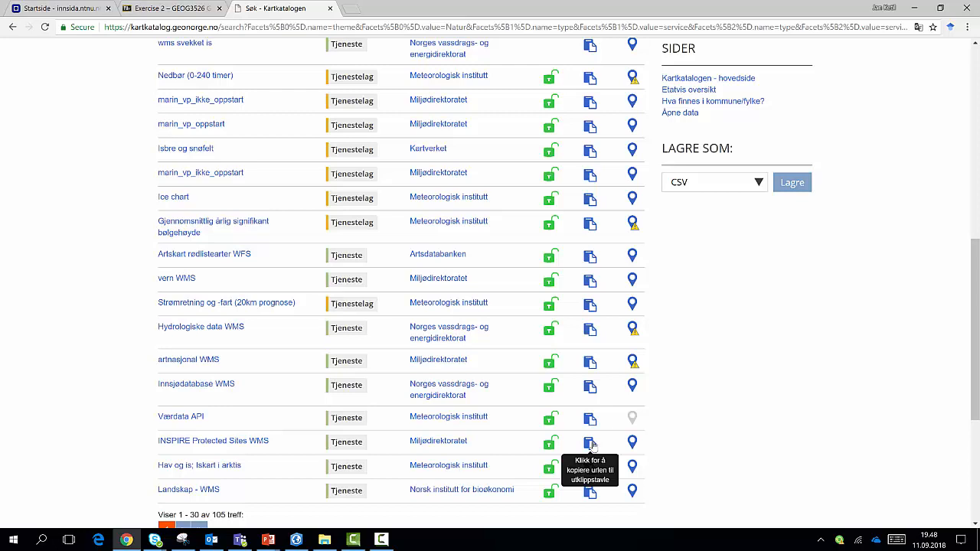
{"action": "mouse_move", "coordinate": [541, 437]}
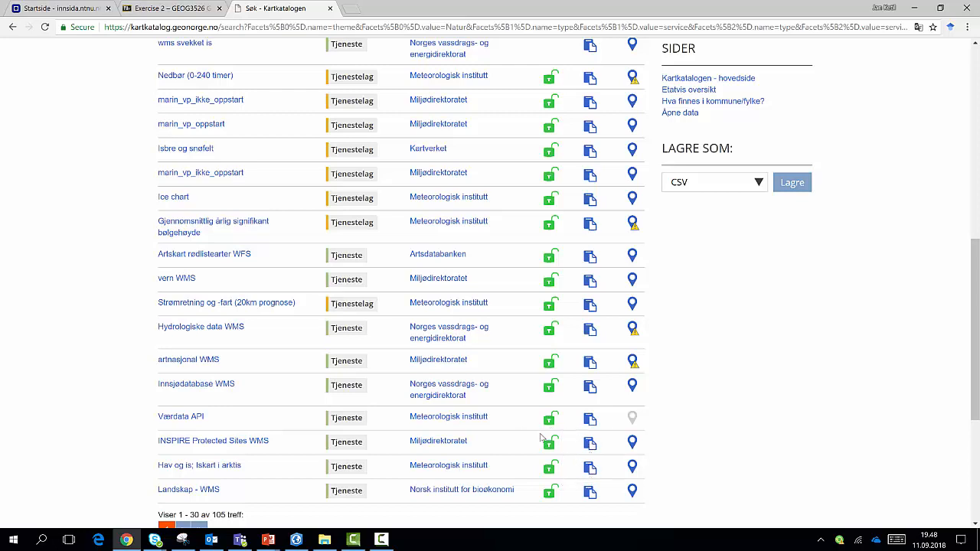
{"action": "mouse_move", "coordinate": [549, 443]}
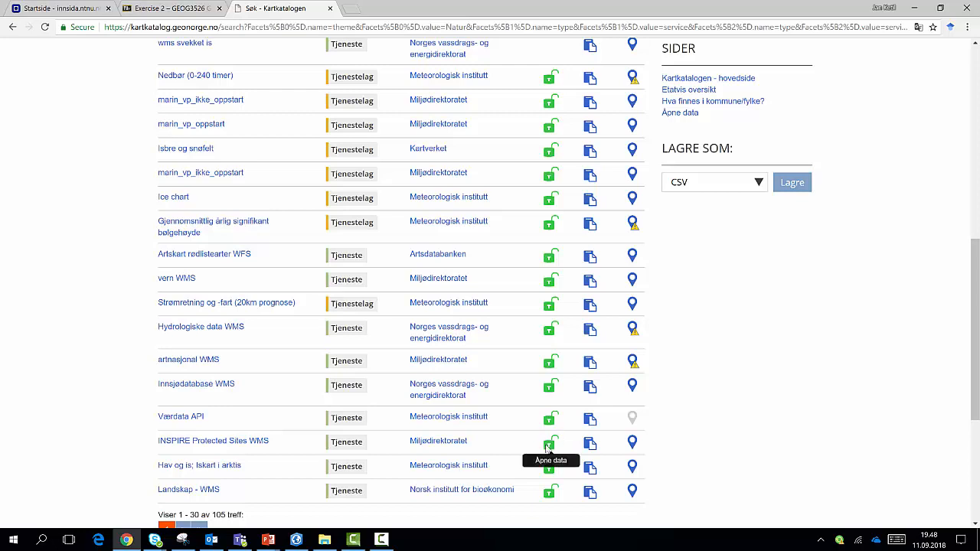
{"action": "mouse_move", "coordinate": [561, 447]}
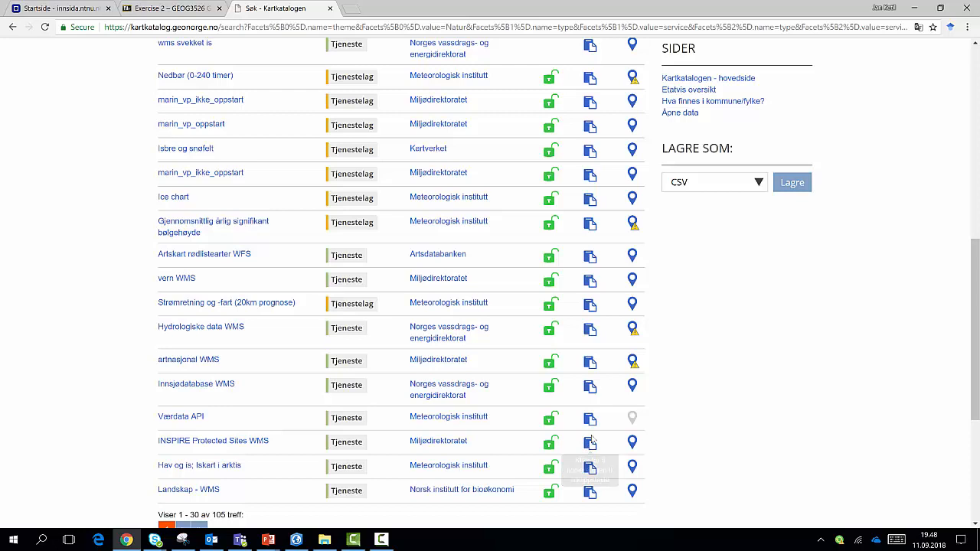
Step: Copy the INSPIRE Protected Sites WMS service URL from its catalogue row
{"action": "left_click", "coordinate": [589, 443]}
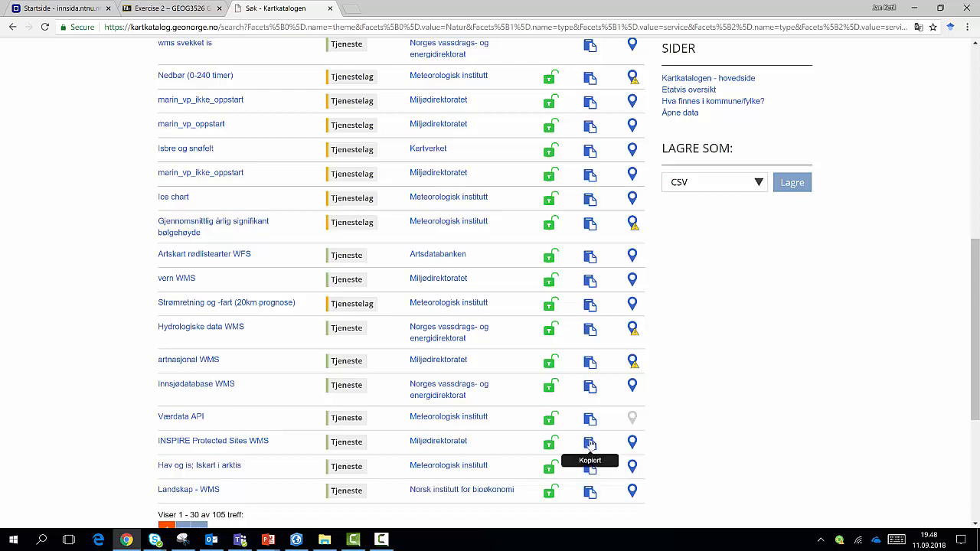
{"action": "mouse_move", "coordinate": [272, 67]}
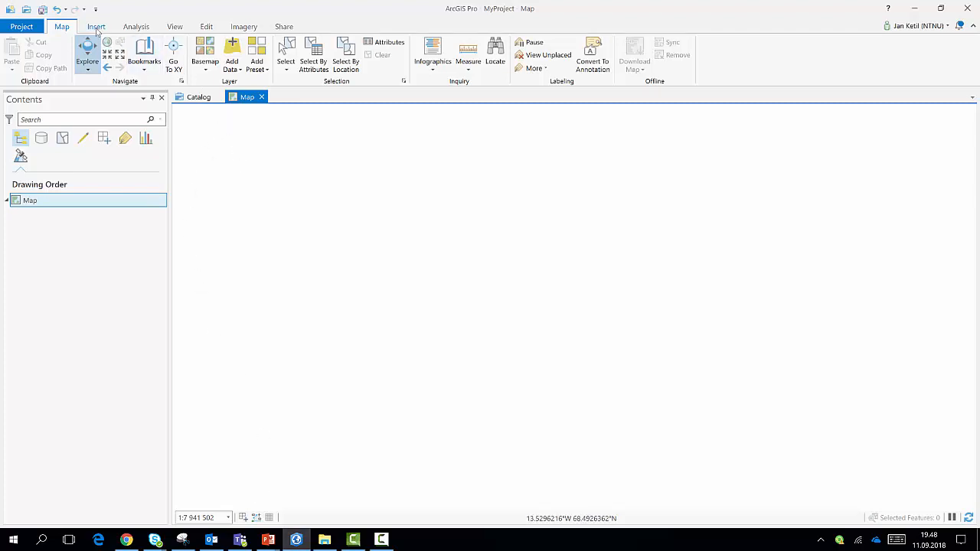
Step: Create a new WMS server connection from Insert > Connections using the copied GetCapabilities URL
{"action": "left_click", "coordinate": [95, 26]}
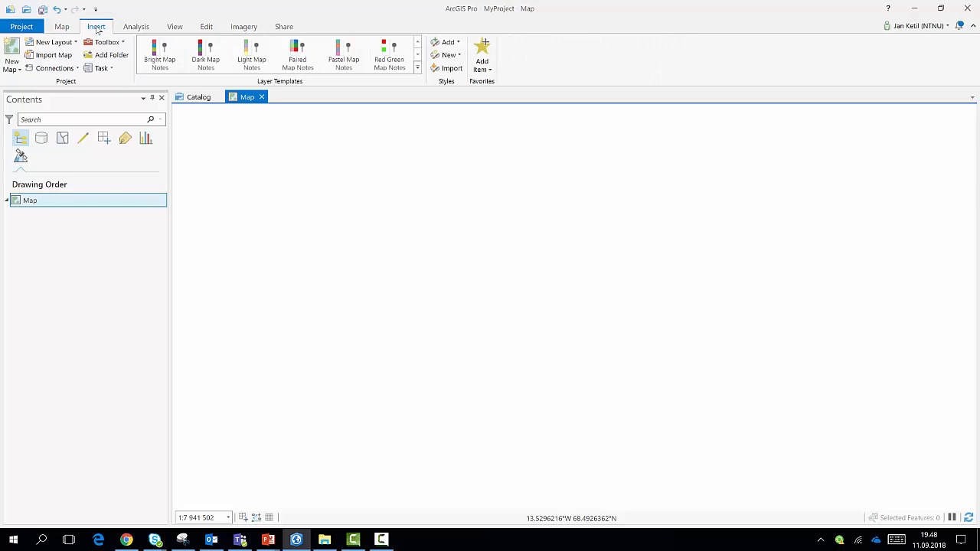
{"action": "mouse_move", "coordinate": [53, 67]}
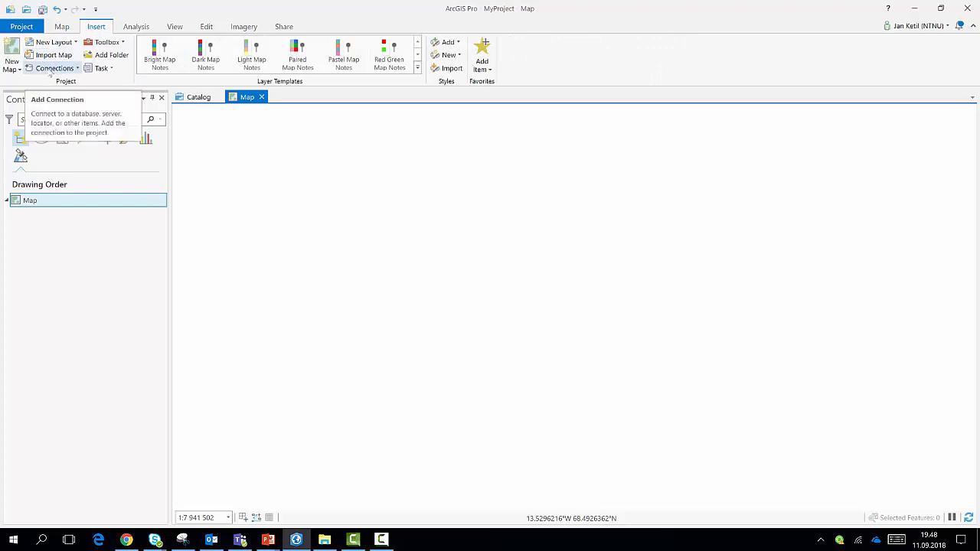
{"action": "left_click", "coordinate": [55, 68]}
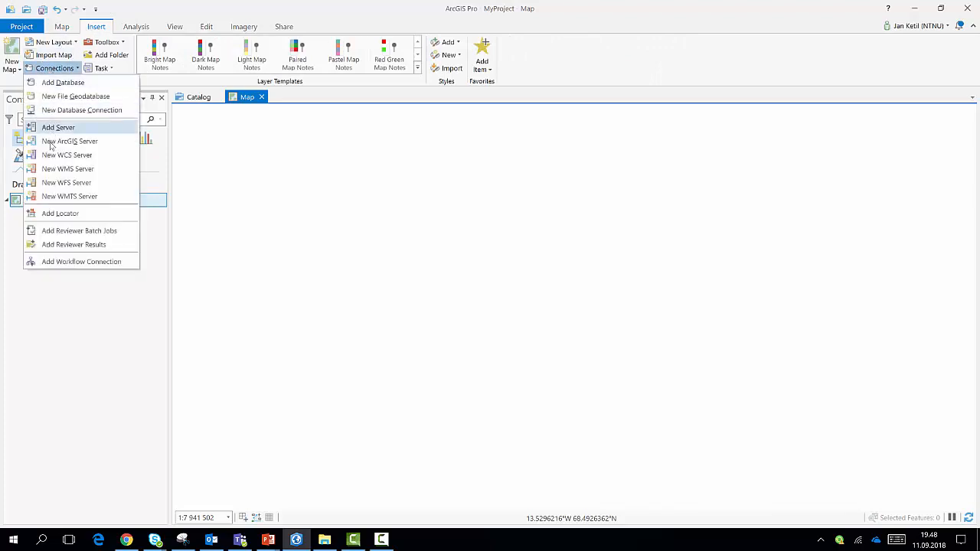
{"action": "mouse_move", "coordinate": [69, 168]}
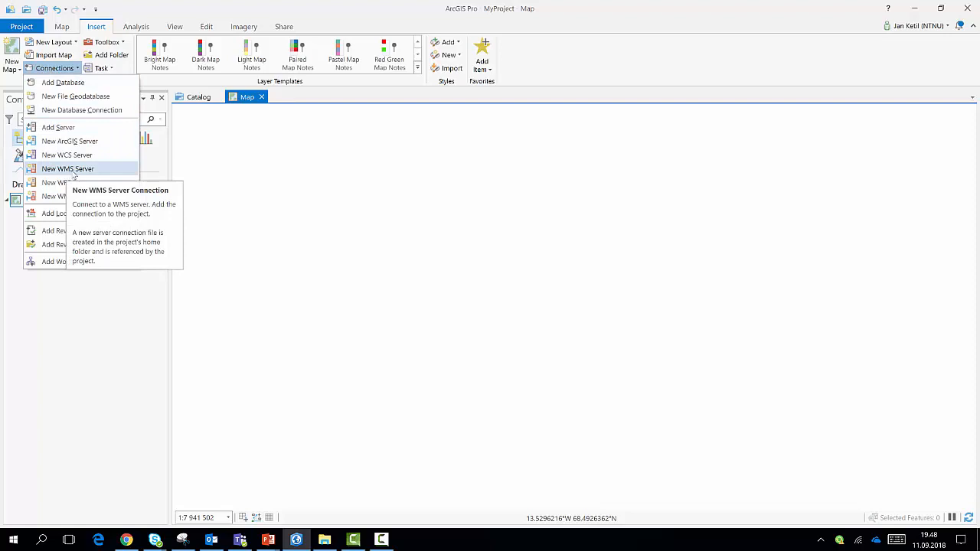
{"action": "left_click", "coordinate": [68, 168]}
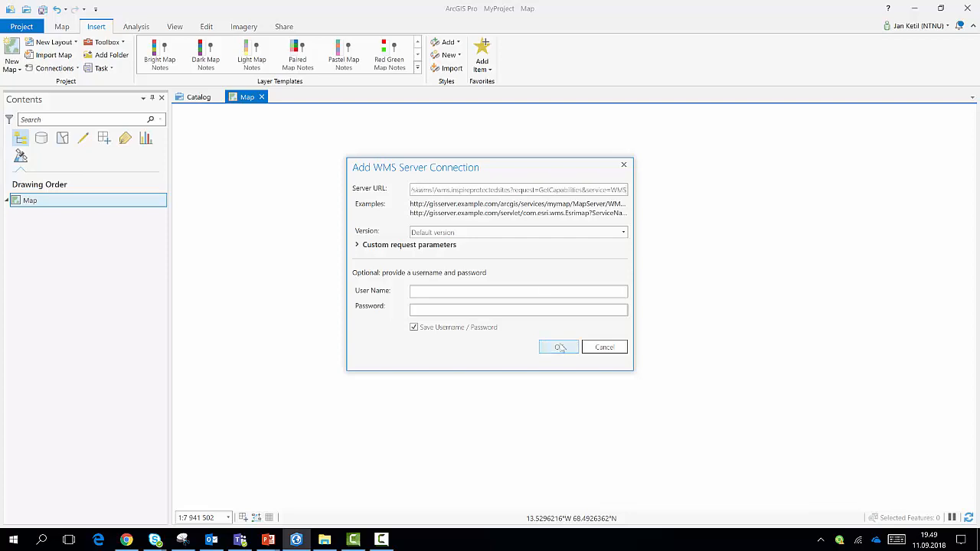
{"action": "left_click", "coordinate": [558, 347]}
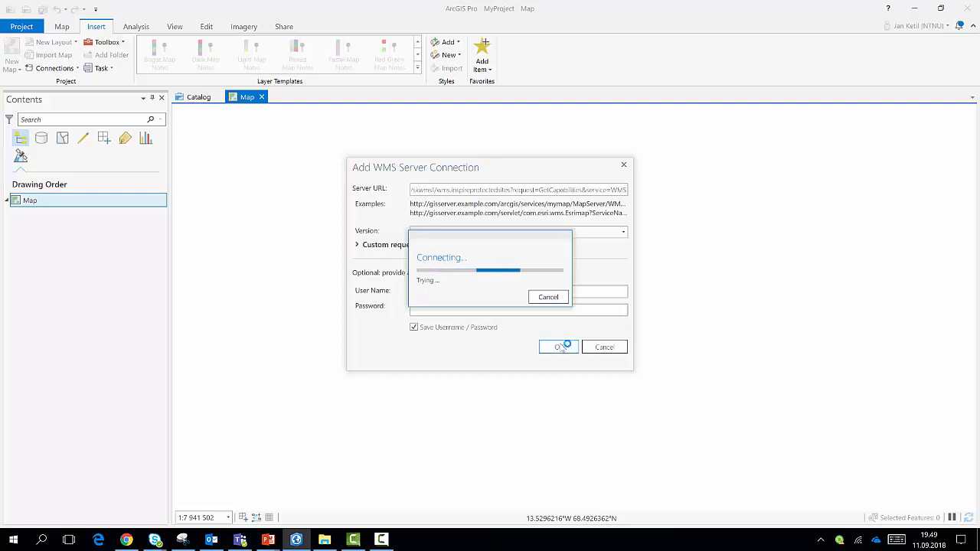
{"action": "left_click", "coordinate": [558, 347]}
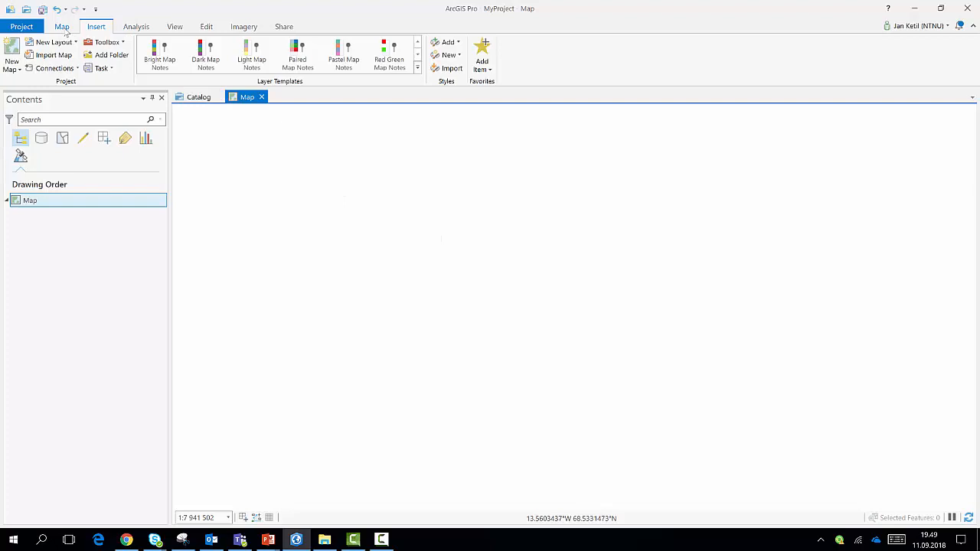
Step: Add the Protected Sites for Norway service from Project > Servers via Add Data
{"action": "left_click", "coordinate": [61, 26]}
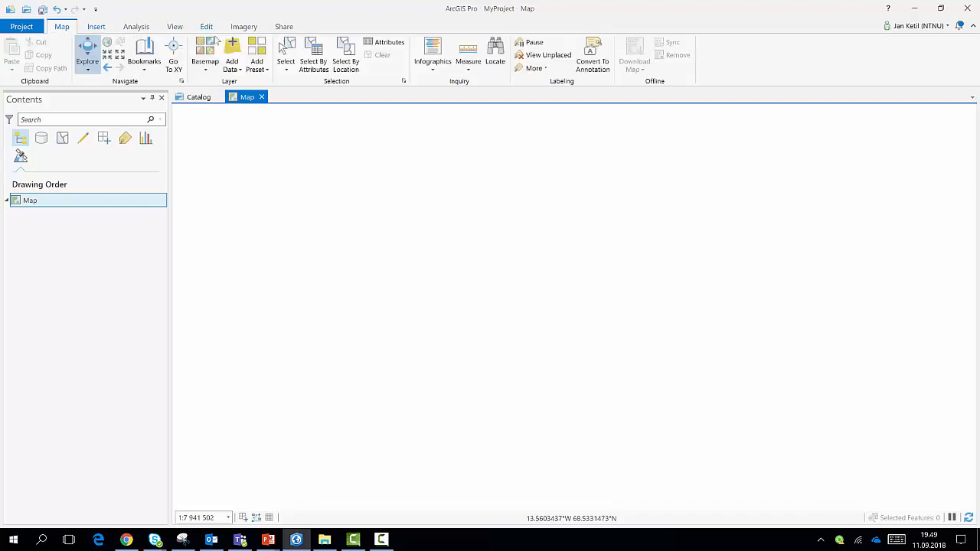
{"action": "left_click", "coordinate": [232, 54]}
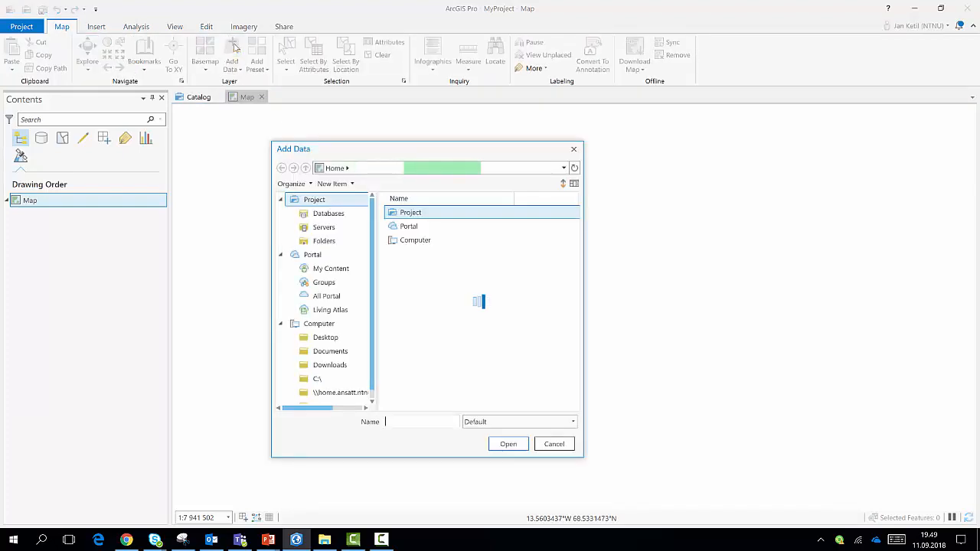
{"action": "double_click", "coordinate": [410, 212]}
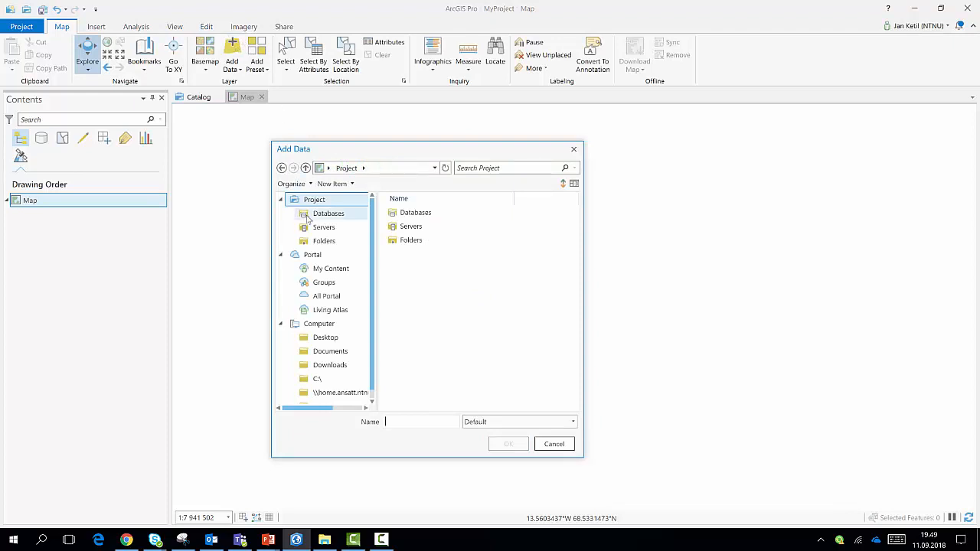
{"action": "left_click", "coordinate": [323, 226]}
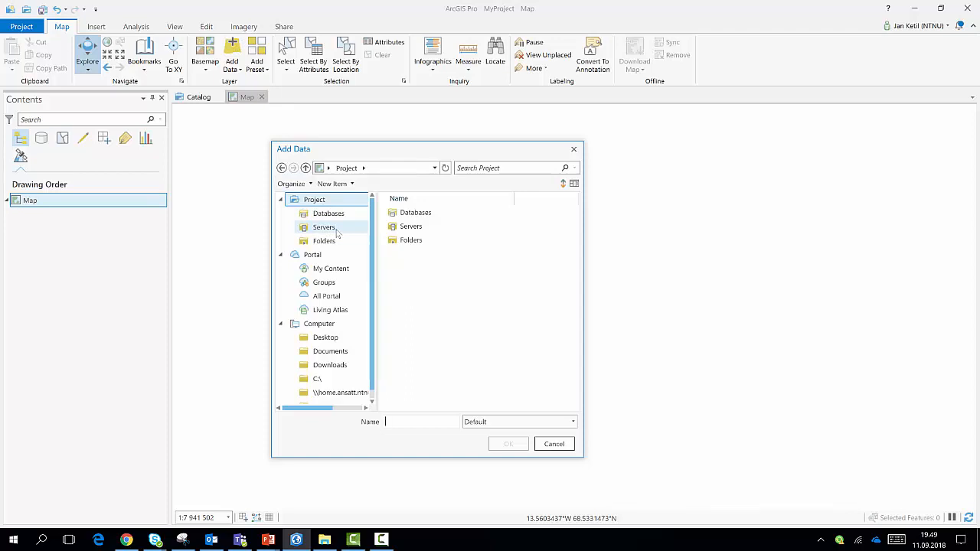
{"action": "double_click", "coordinate": [324, 227]}
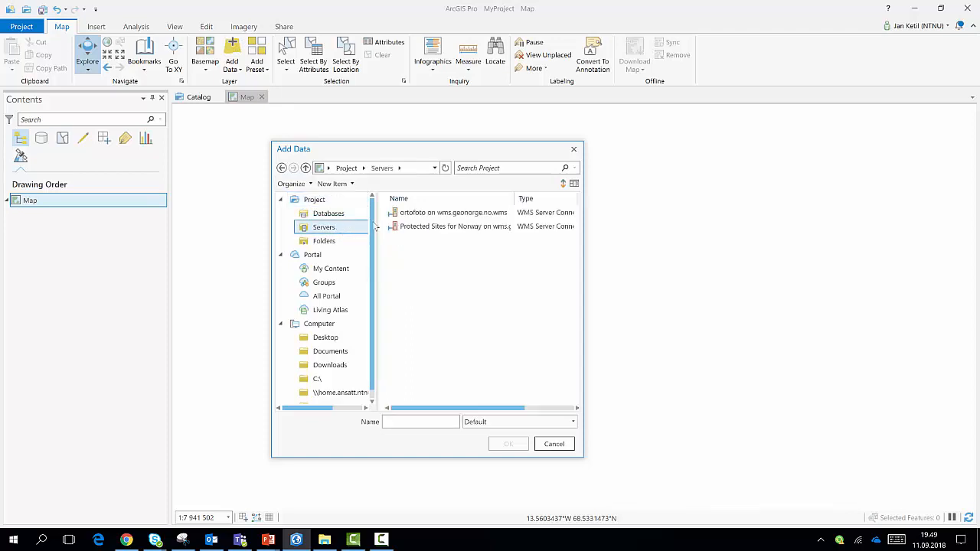
{"action": "left_click", "coordinate": [455, 225]}
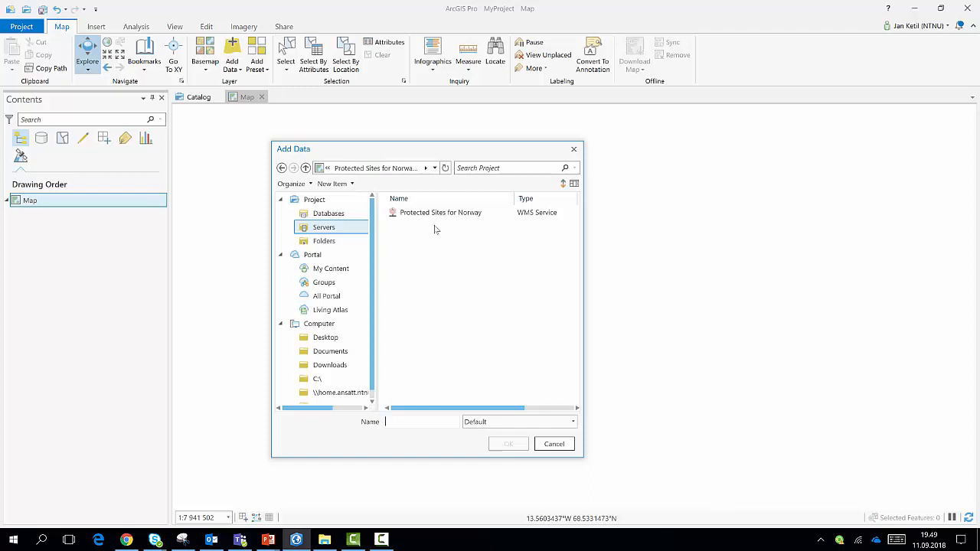
{"action": "left_click", "coordinate": [440, 212]}
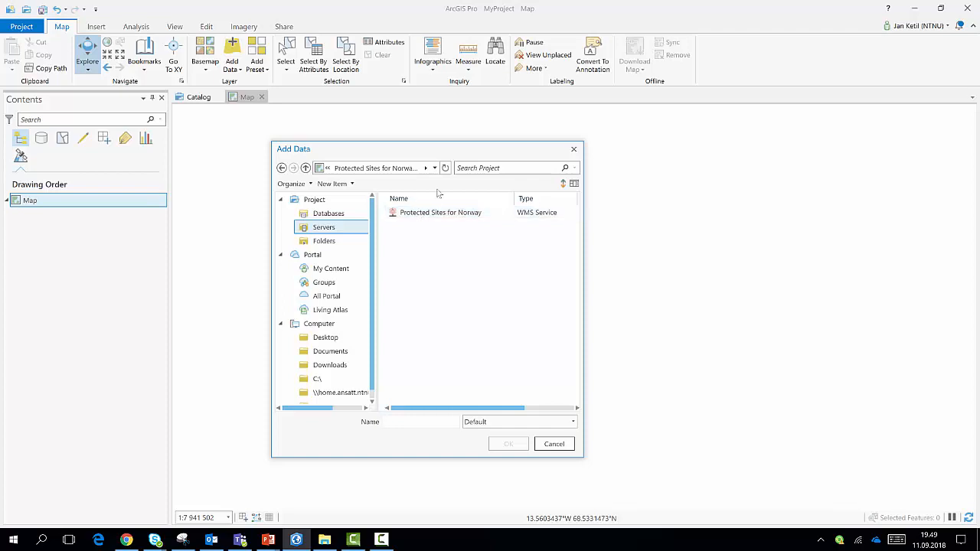
{"action": "left_click", "coordinate": [440, 212]}
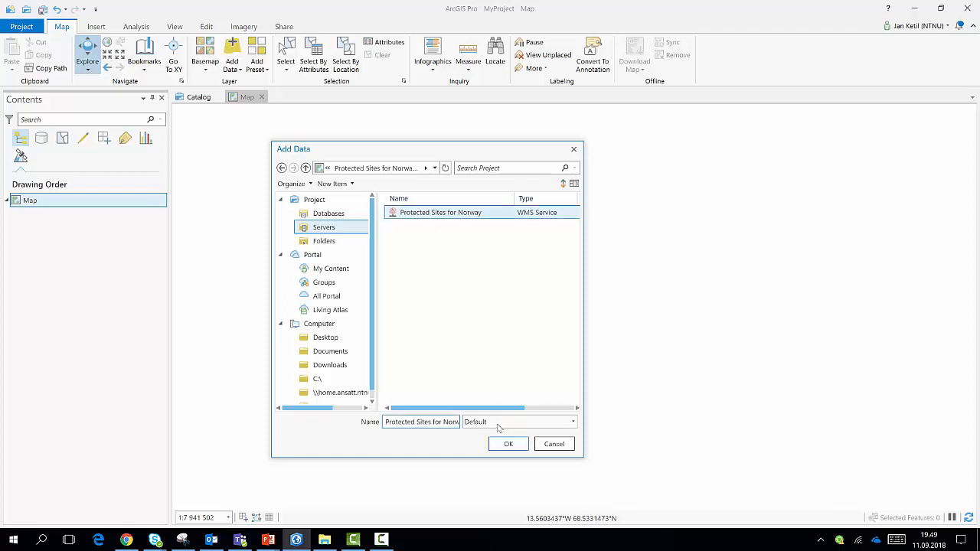
{"action": "left_click", "coordinate": [508, 444]}
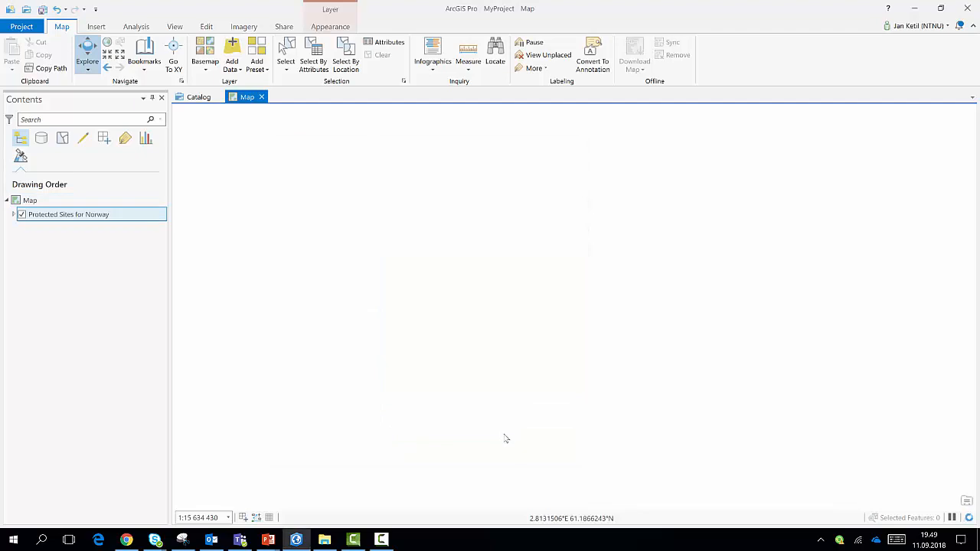
{"action": "mouse_move", "coordinate": [856, 456]}
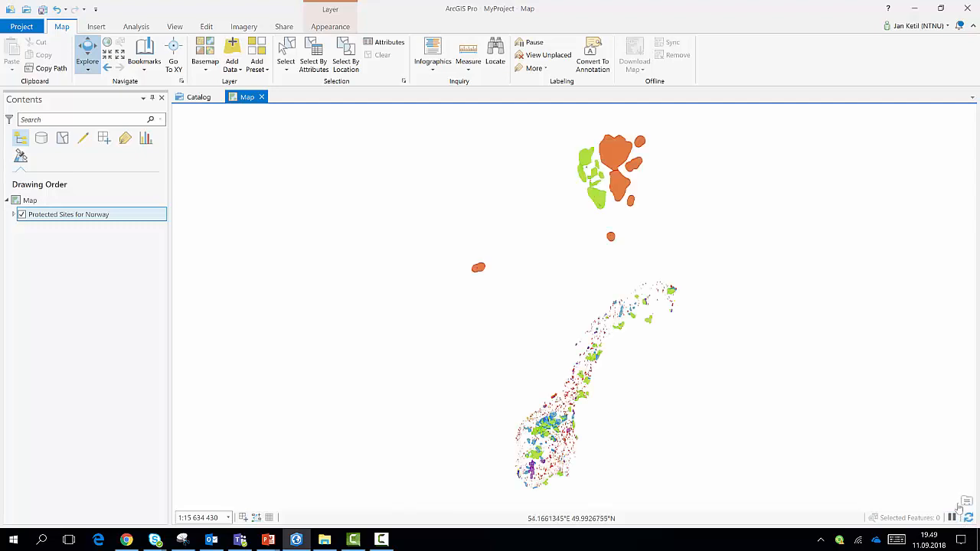
{"action": "mouse_move", "coordinate": [881, 467]}
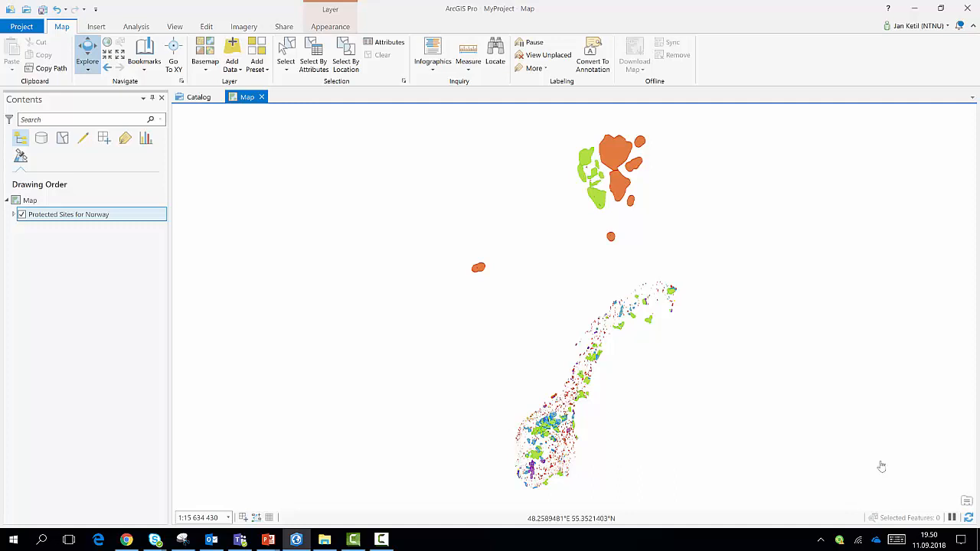
{"action": "mouse_move", "coordinate": [698, 142]}
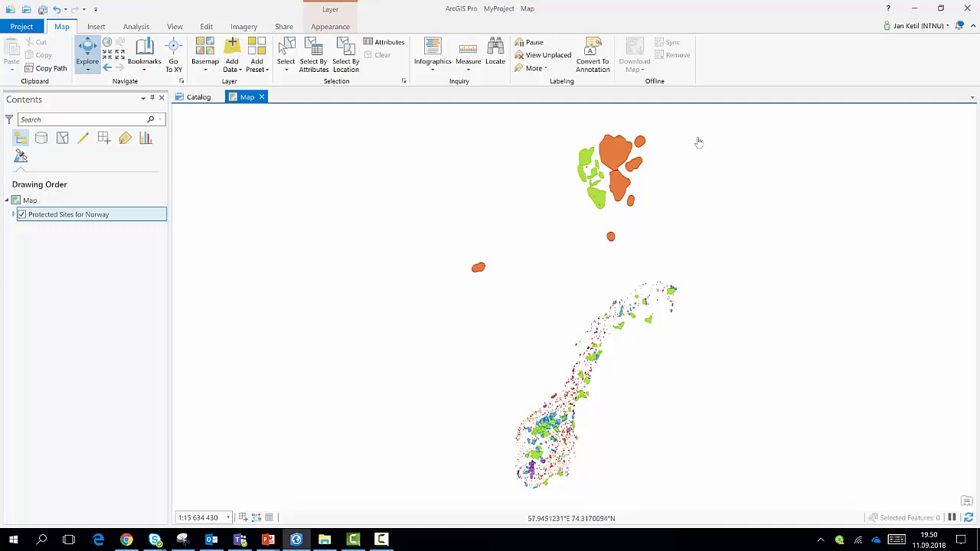
{"action": "mouse_move", "coordinate": [579, 151]}
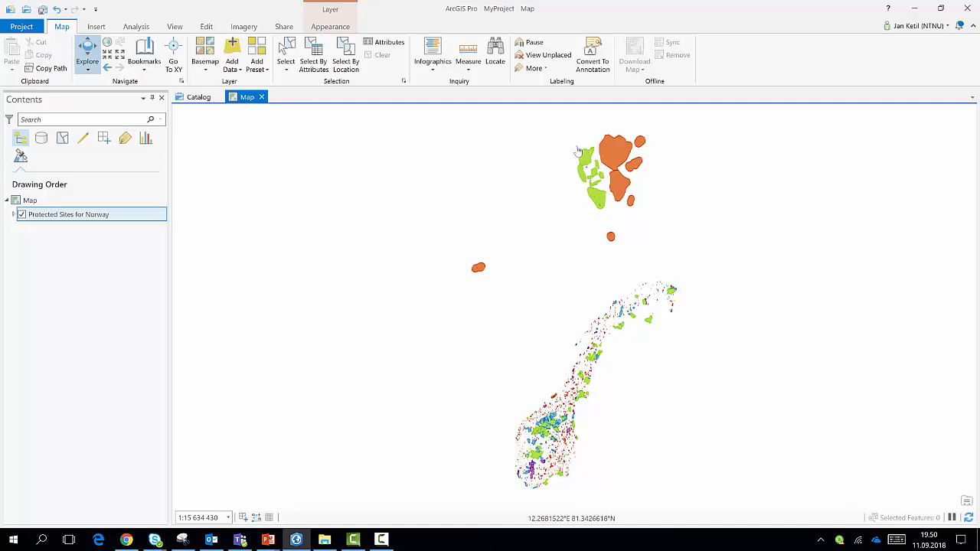
{"action": "mouse_move", "coordinate": [563, 160]}
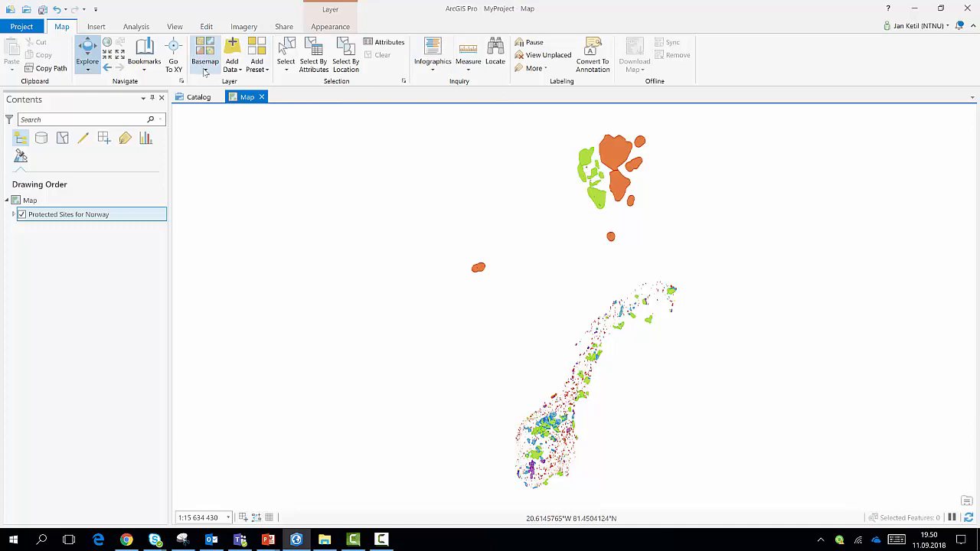
Step: Apply the Gråtone grey-tone basemap beneath the protected sites layer
{"action": "left_click", "coordinate": [204, 54]}
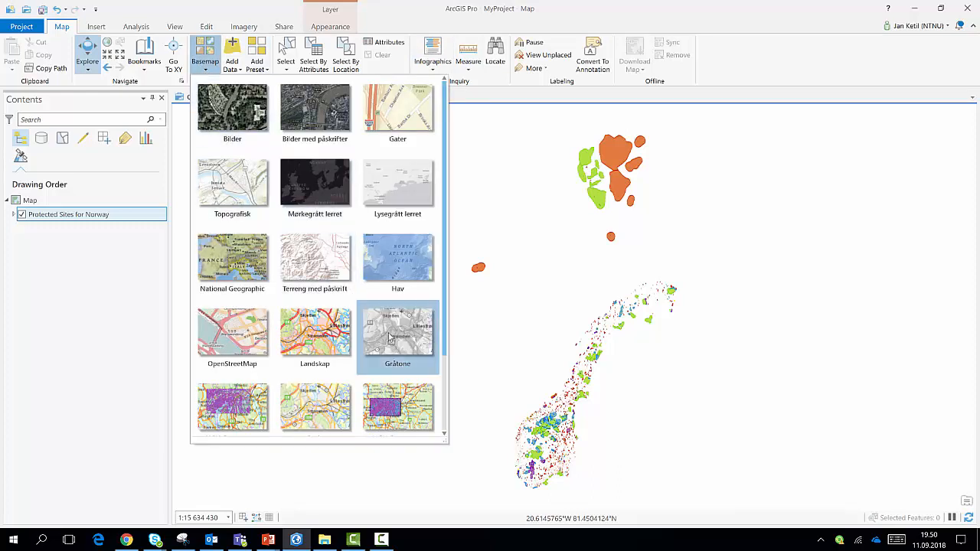
{"action": "left_click", "coordinate": [397, 337]}
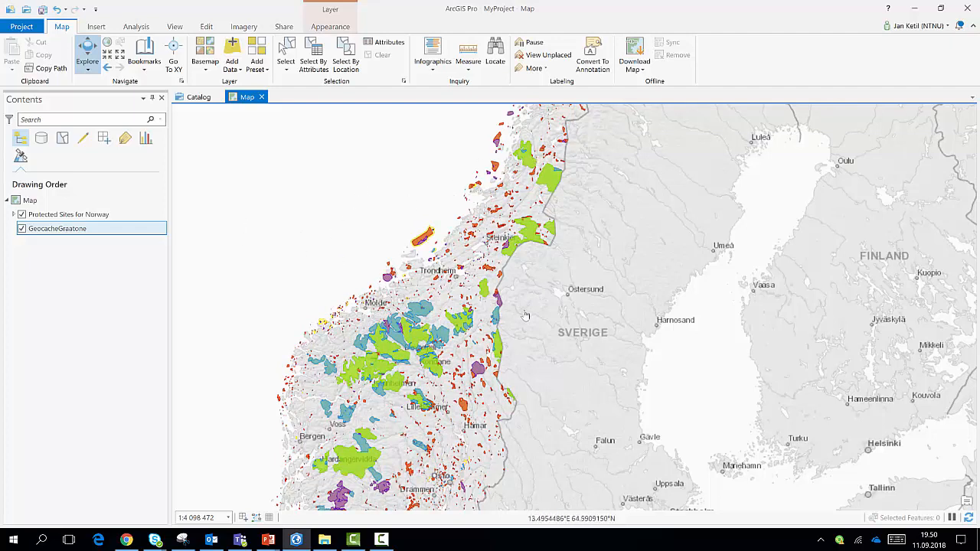
{"action": "mouse_move", "coordinate": [360, 291]}
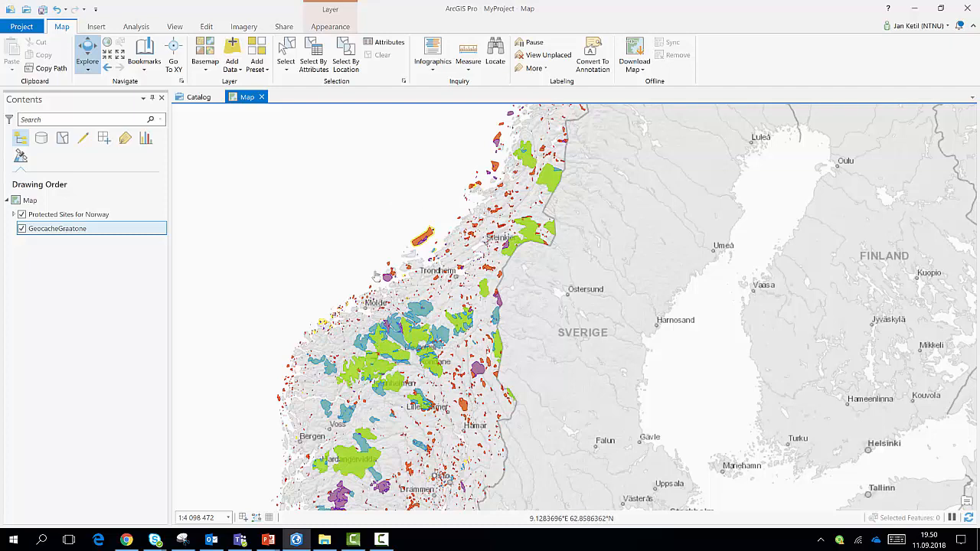
{"action": "mouse_move", "coordinate": [326, 245]}
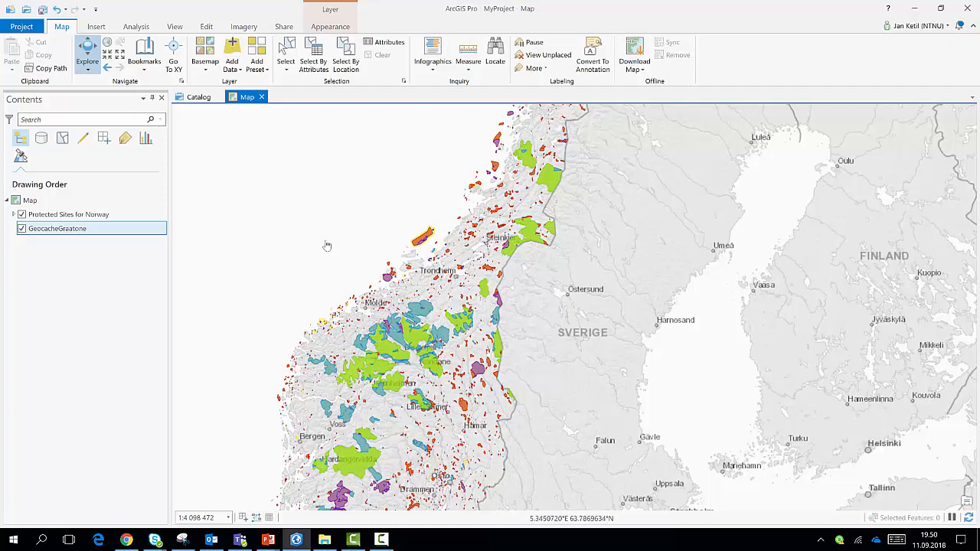
{"action": "mouse_move", "coordinate": [350, 290]}
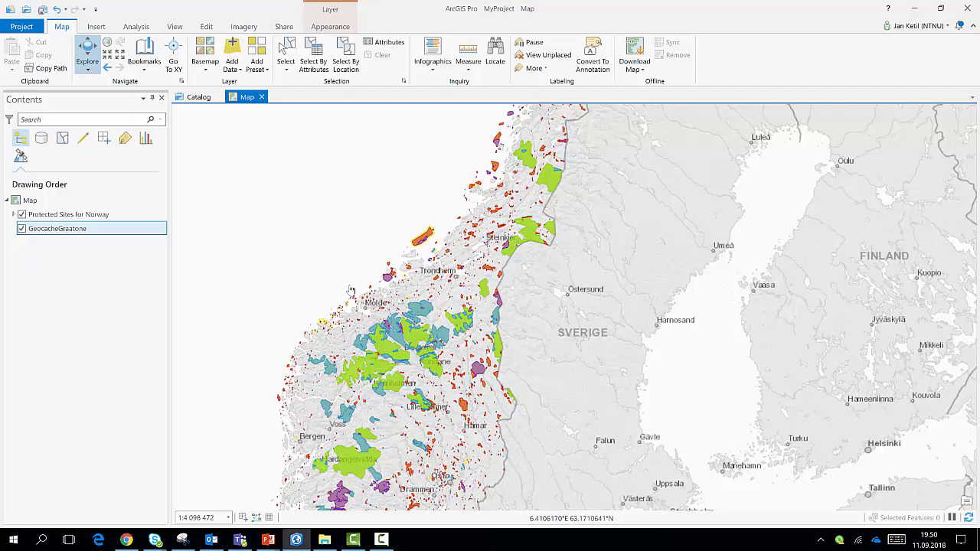
{"action": "mouse_move", "coordinate": [329, 268]}
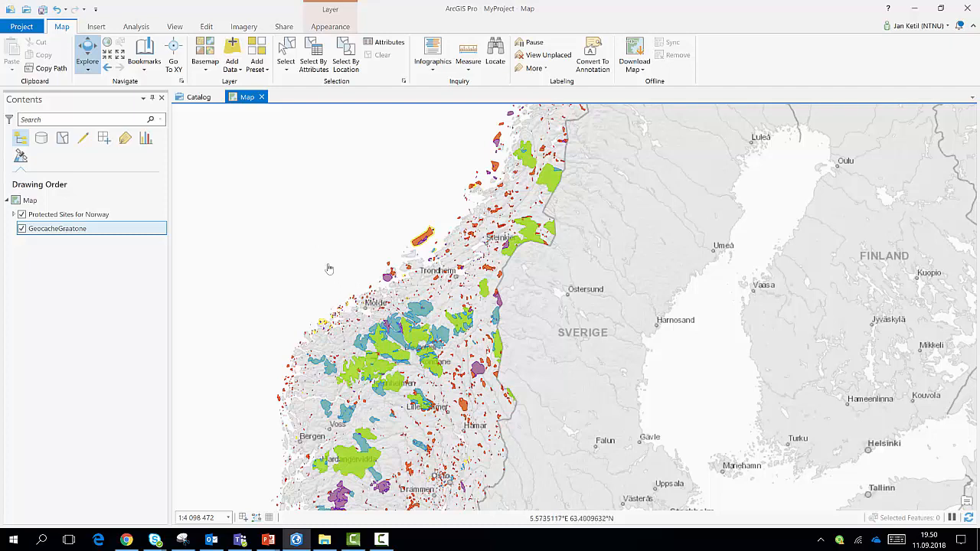